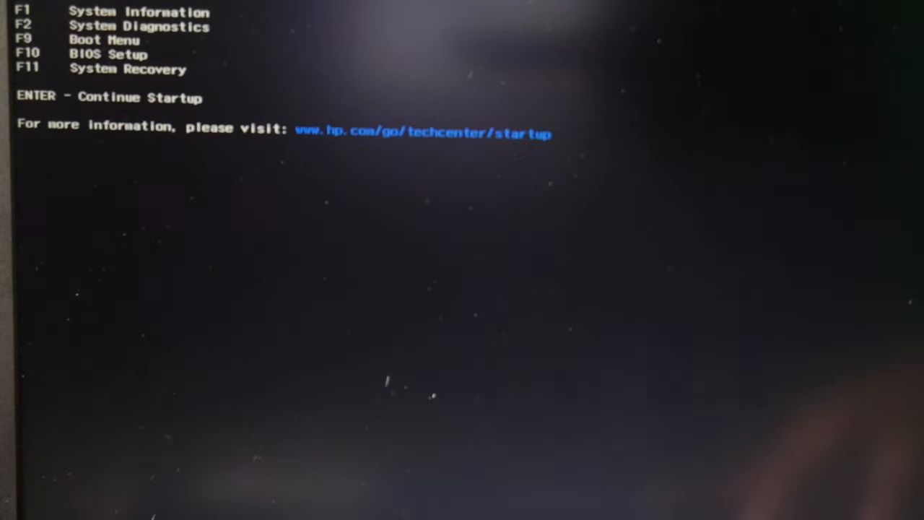
# - Enter HP BIOS Setup with F10, review System Configuration boot options, then exit
pyautogui.press('F10')
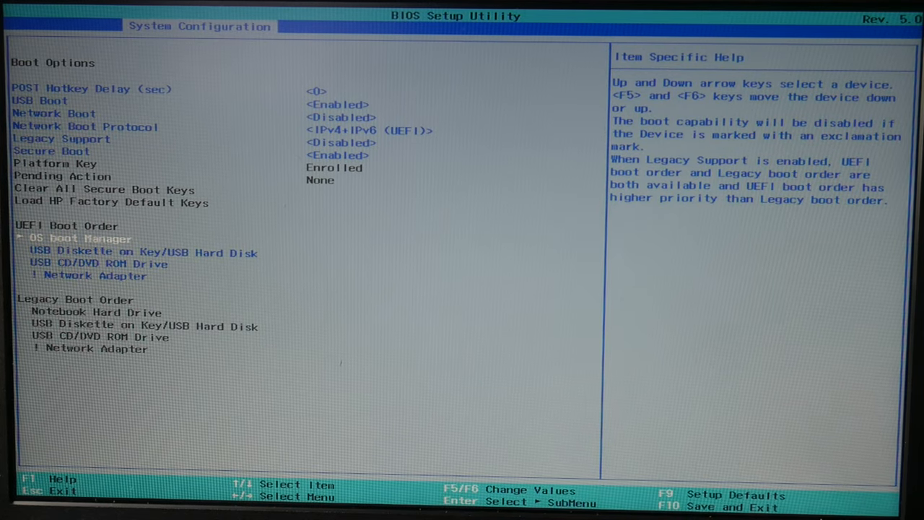
pyautogui.press('F10')
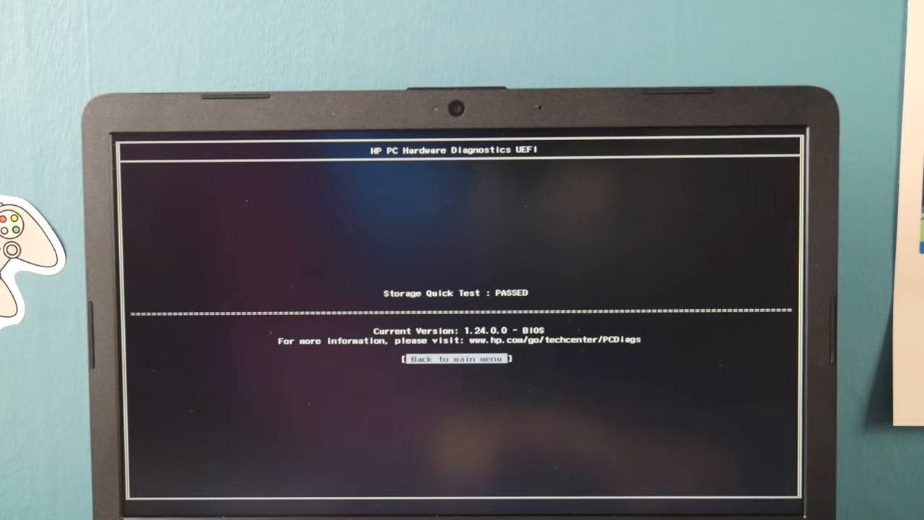
# - After the storage quick test passes, exit HP diagnostics to the startup menu
pyautogui.click(455, 359)
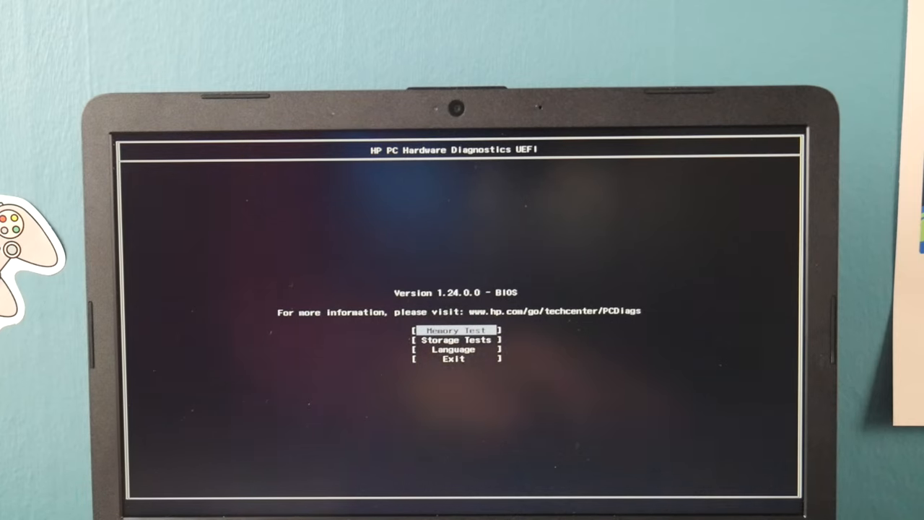
pyautogui.click(454, 358)
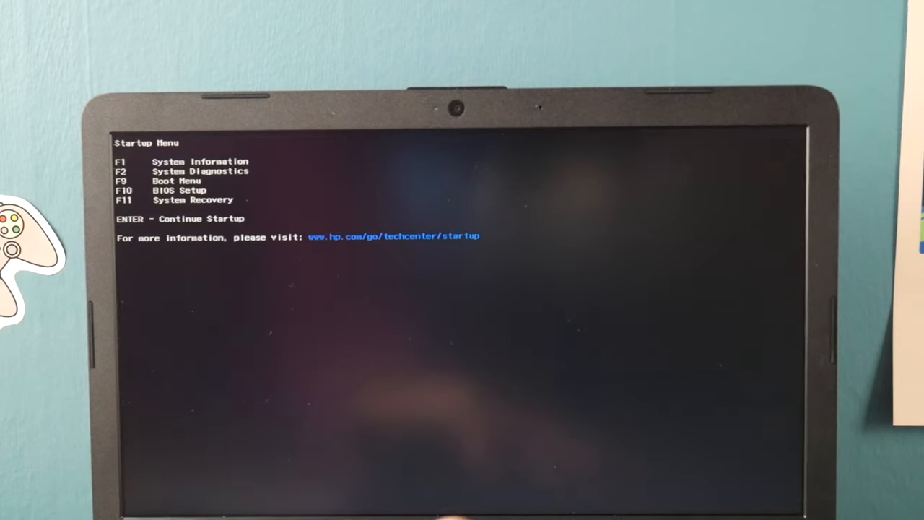
# - Launch System Recovery and choose Troubleshoot > Reset this PC
pyautogui.press('enter')
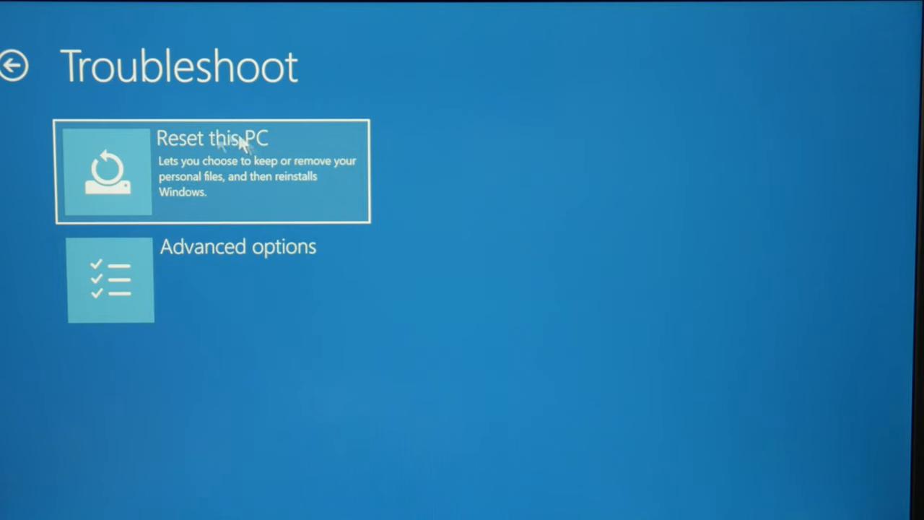
pyautogui.click(212, 171)
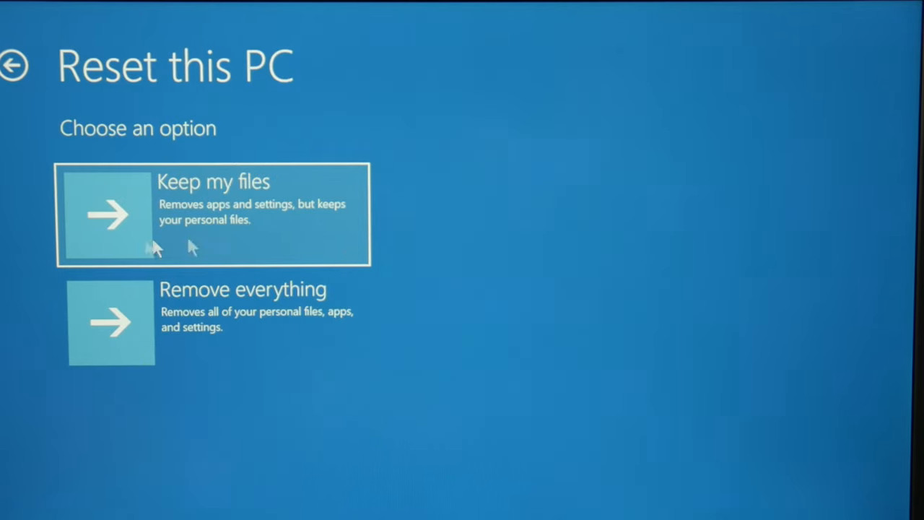
pyautogui.moveTo(249, 300)
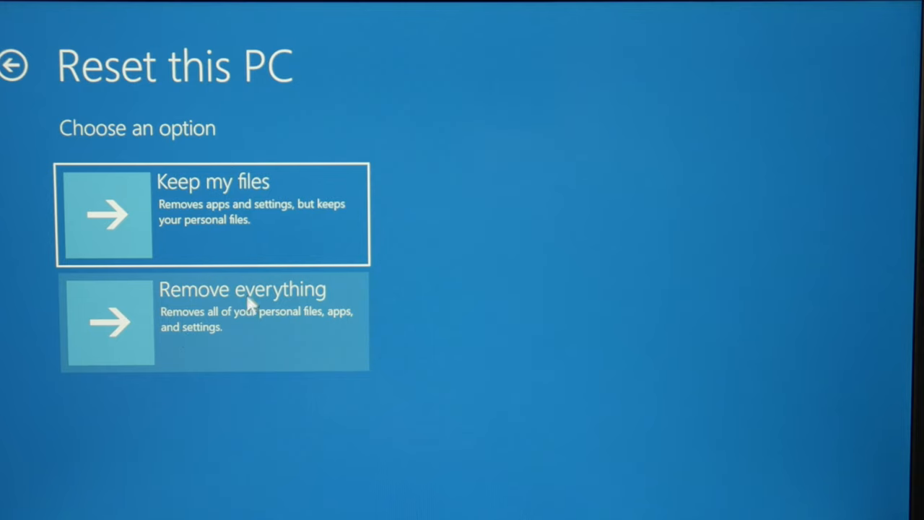
pyautogui.moveTo(234, 331)
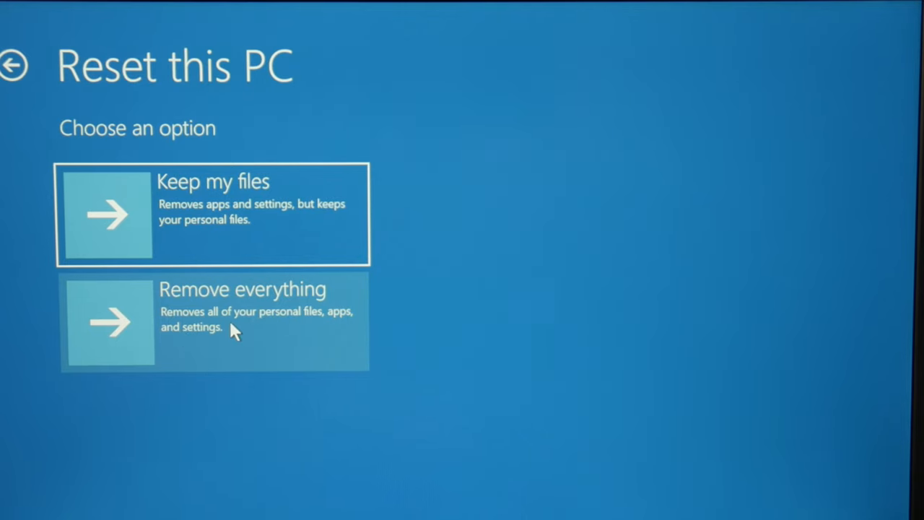
pyautogui.moveTo(239, 235)
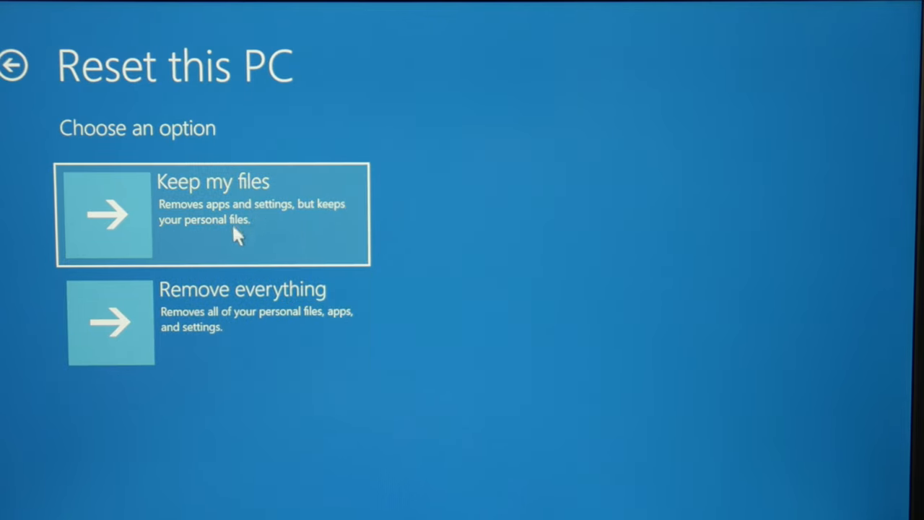
pyautogui.moveTo(209, 281)
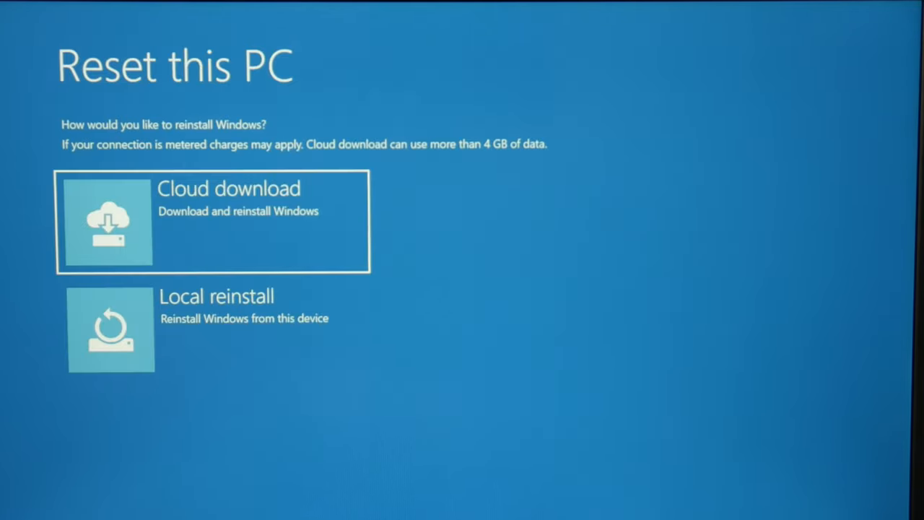
pyautogui.moveTo(245, 328)
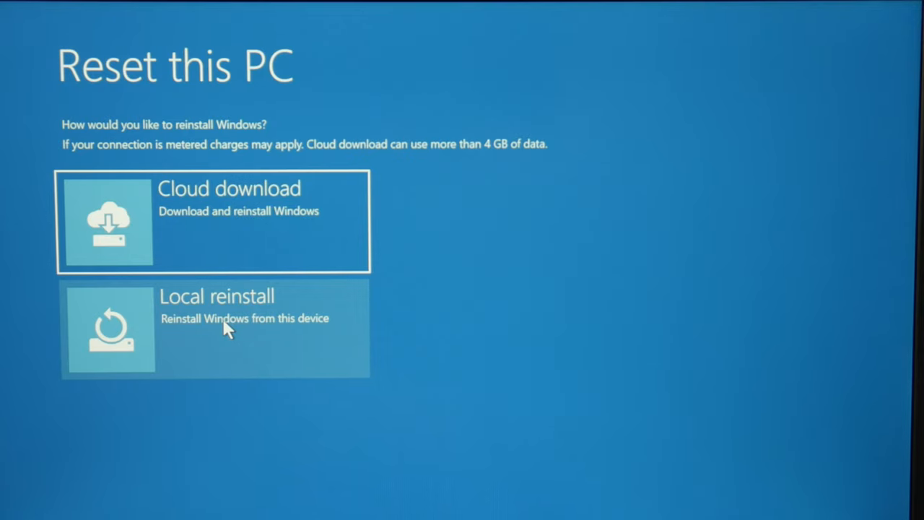
# - Choose Local reinstall to reinstall Windows from this device
pyautogui.click(216, 329)
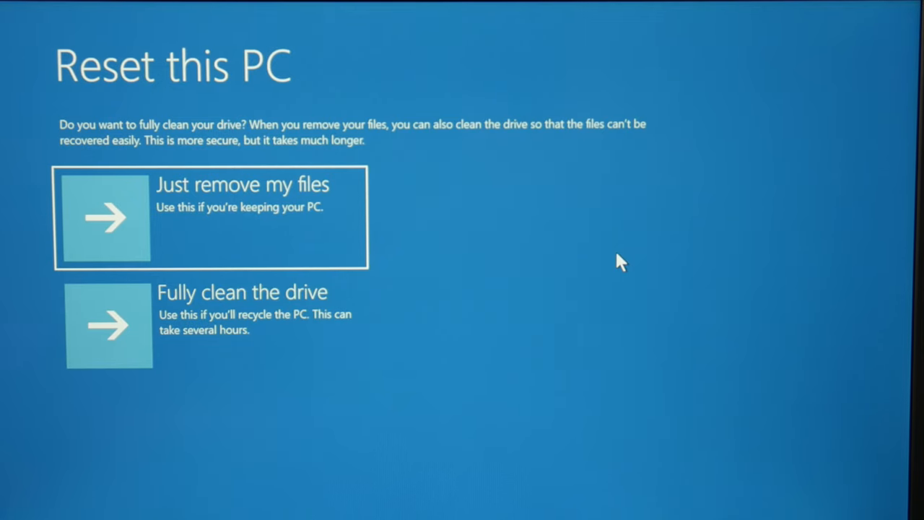
pyautogui.moveTo(171, 309)
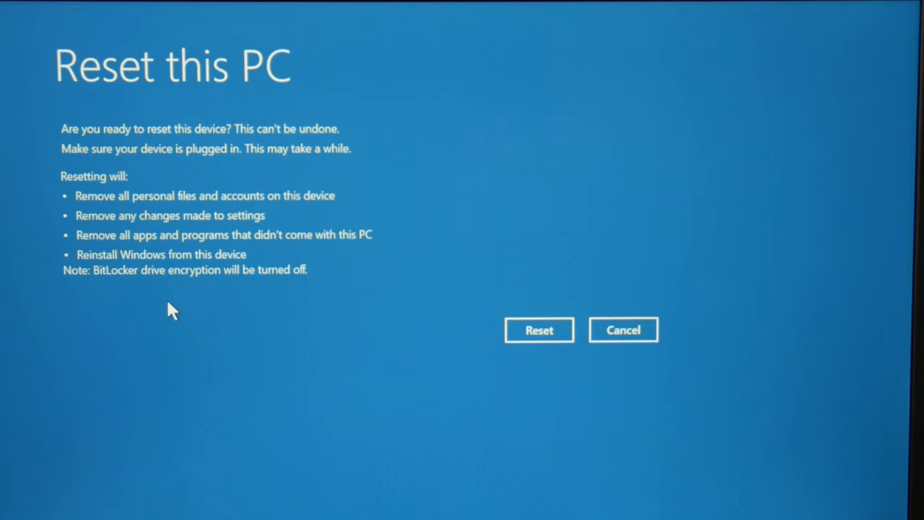
pyautogui.moveTo(534, 319)
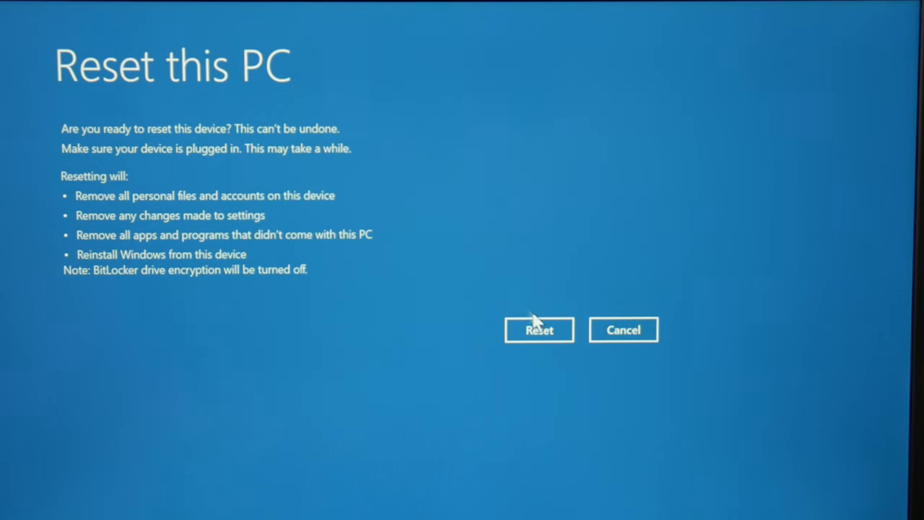